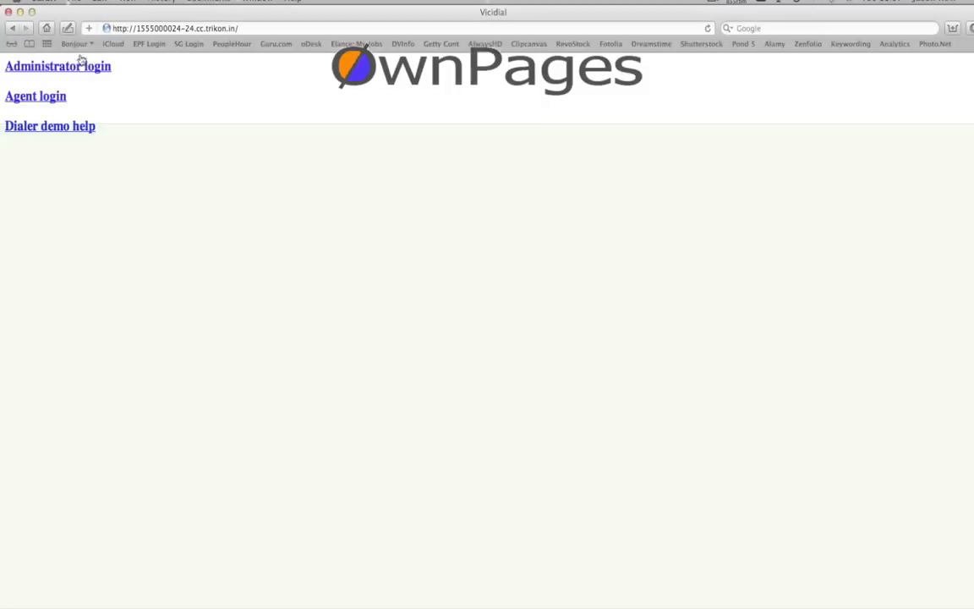
pyautogui.click(57, 66)
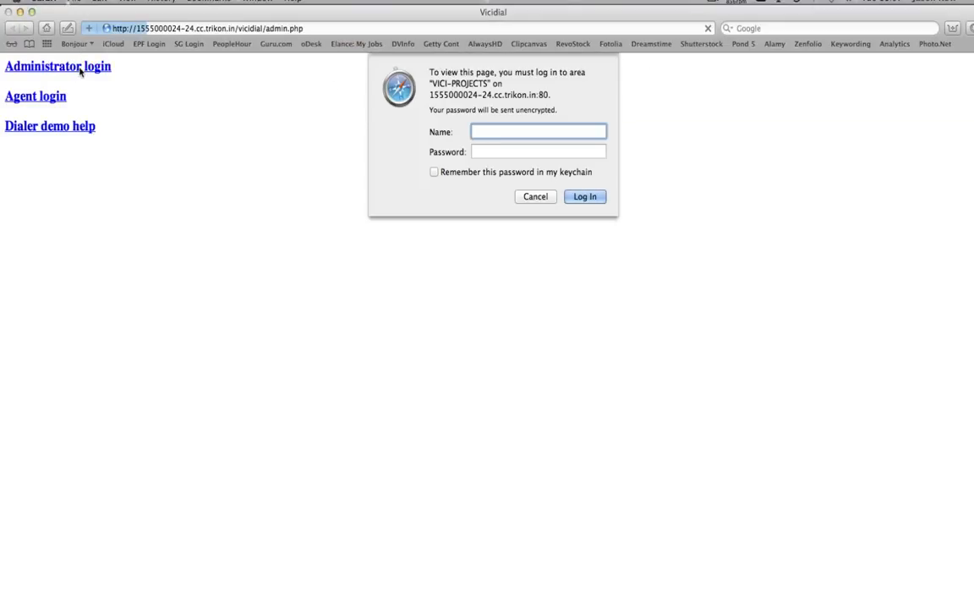
pyautogui.write('1555000024')
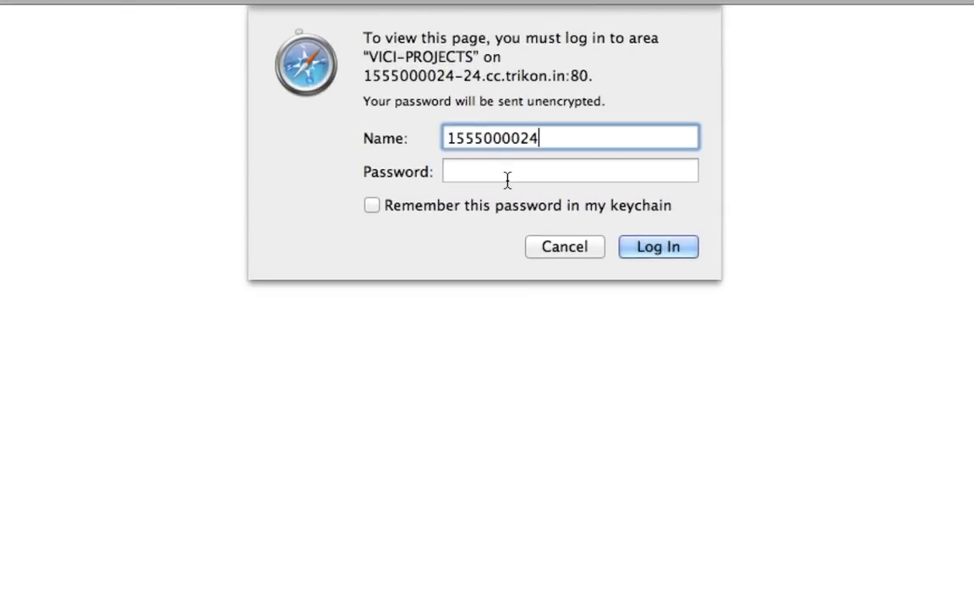
pyautogui.write('••••')
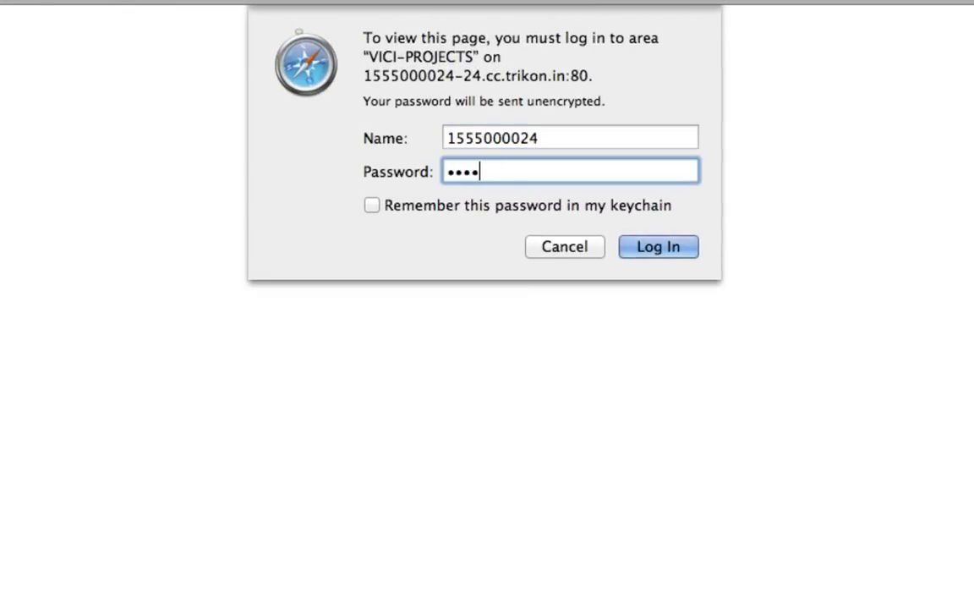
pyautogui.click(658, 247)
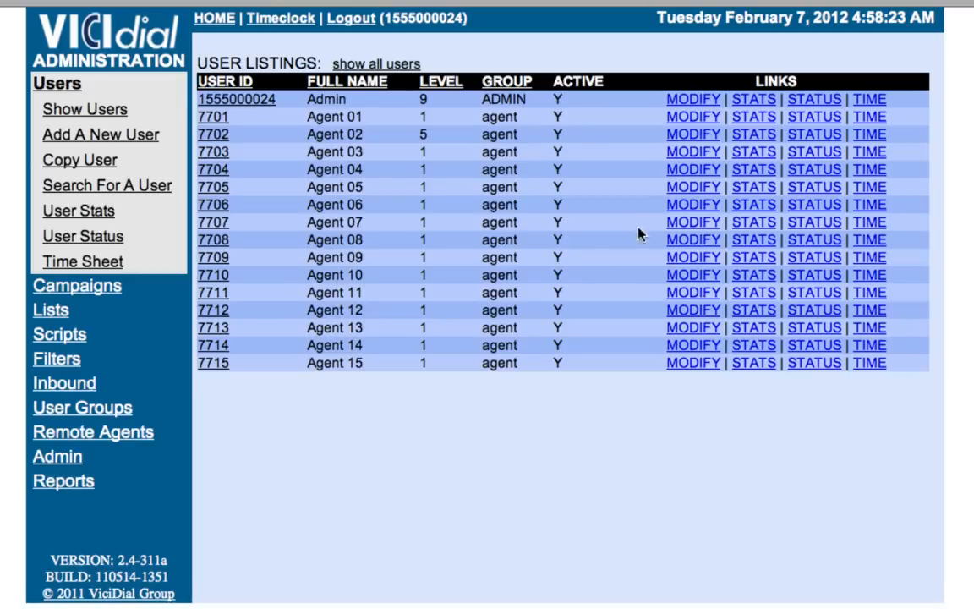
pyautogui.moveTo(71, 294)
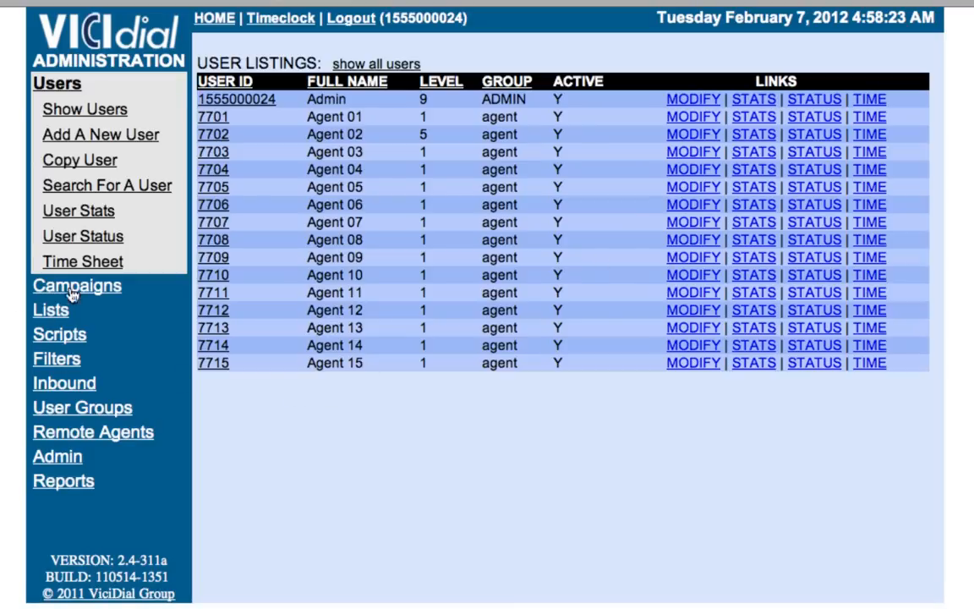
pyautogui.moveTo(91, 289)
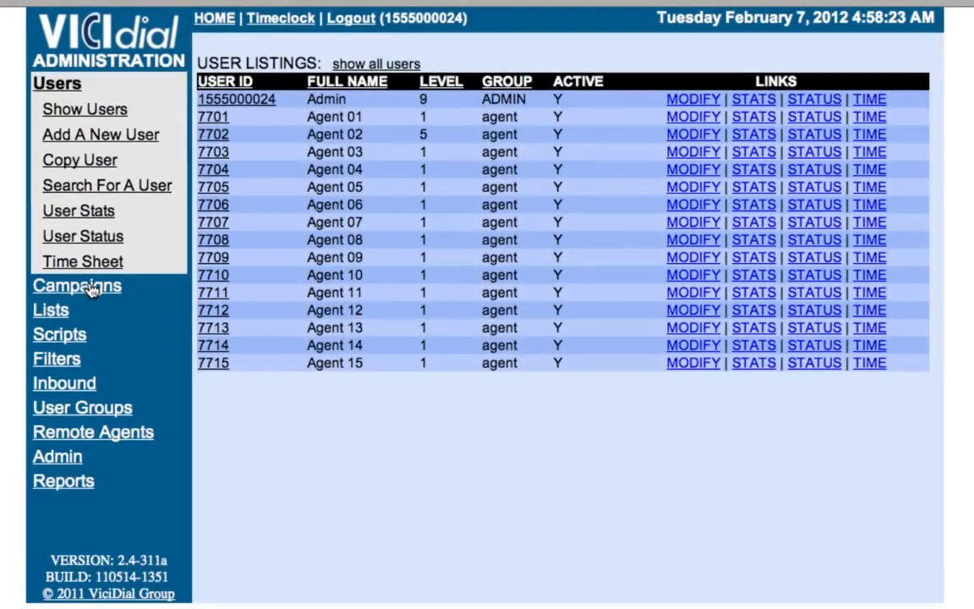
# Go to Campaigns and bring up CAMP1's Detail View settings page
pyautogui.click(78, 285)
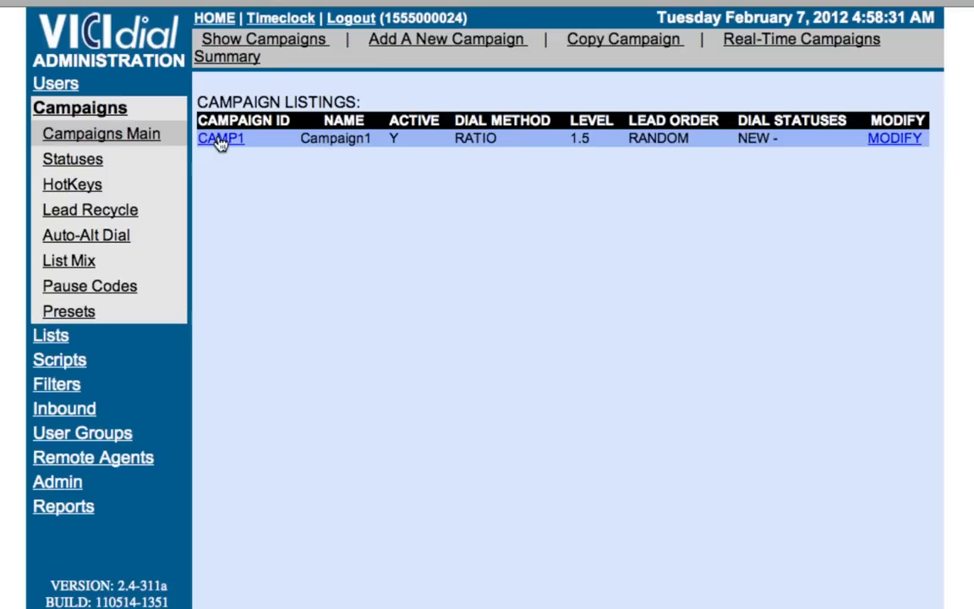
pyautogui.click(219, 139)
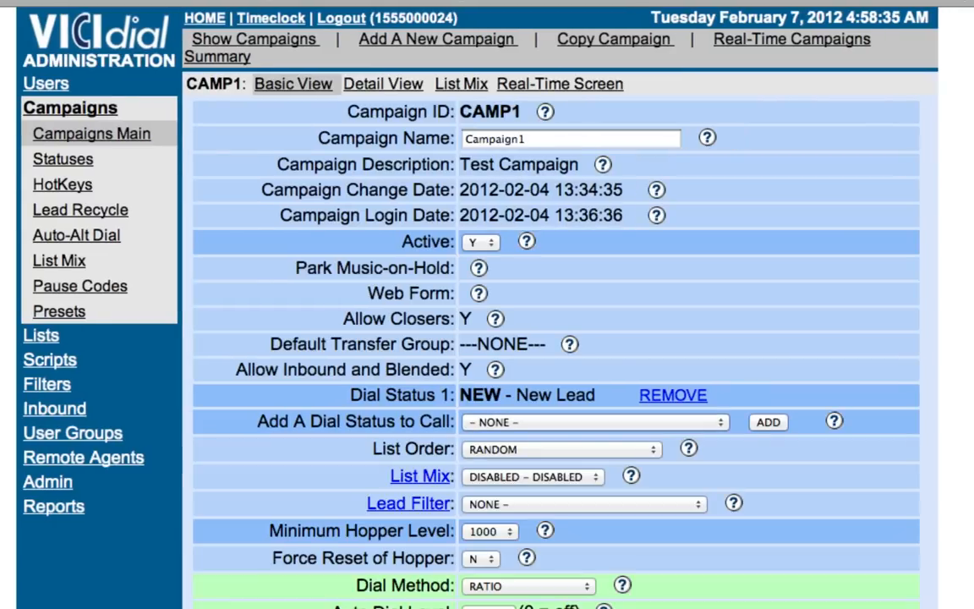
pyautogui.moveTo(382, 84)
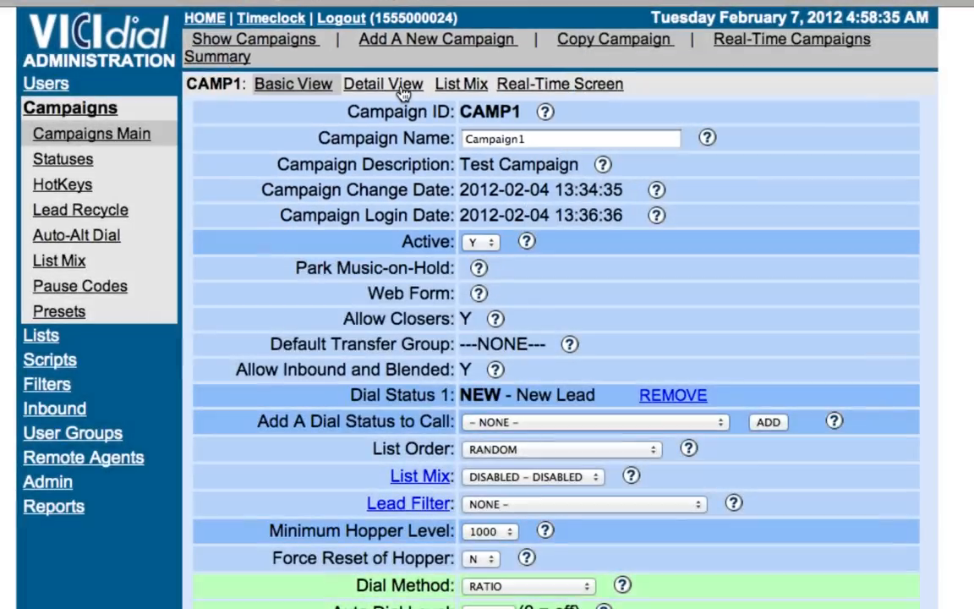
pyautogui.click(383, 85)
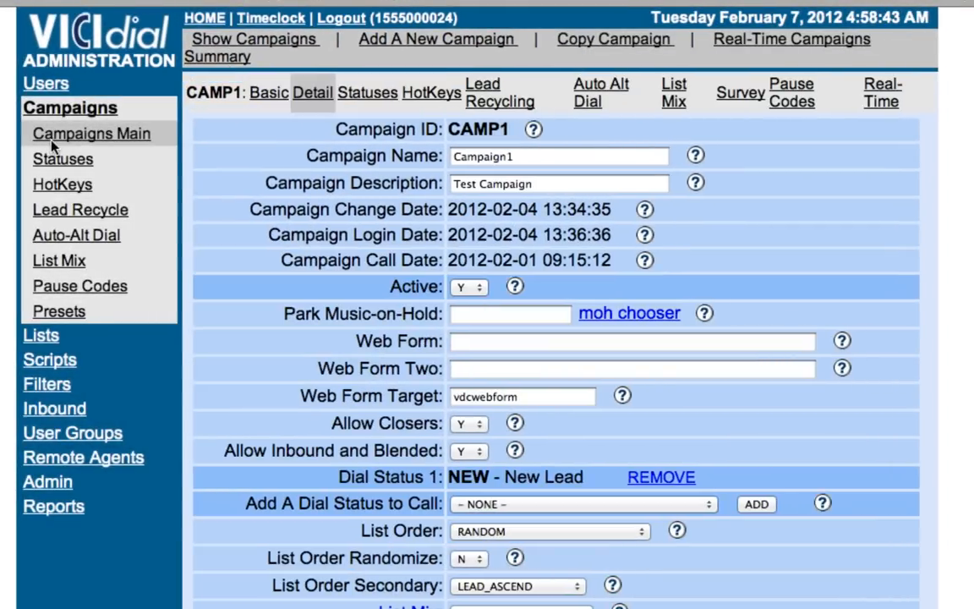
pyautogui.scroll(-3)
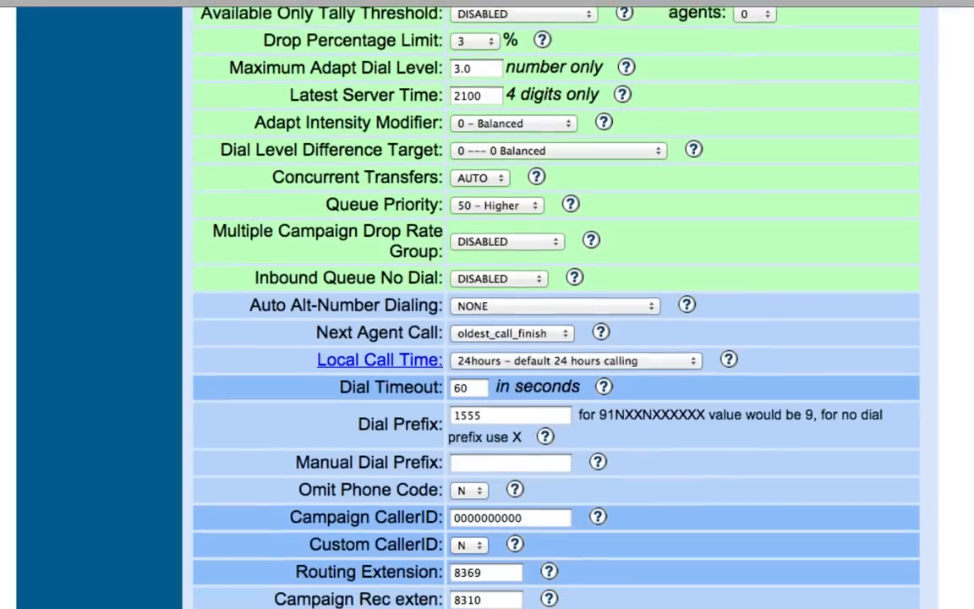
pyautogui.scroll(-3)
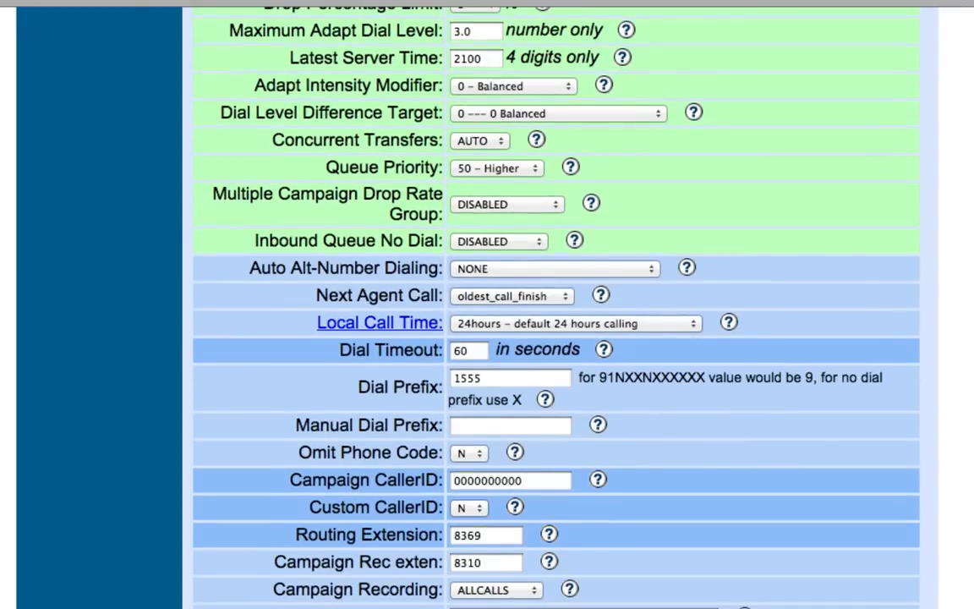
pyautogui.scroll(-3)
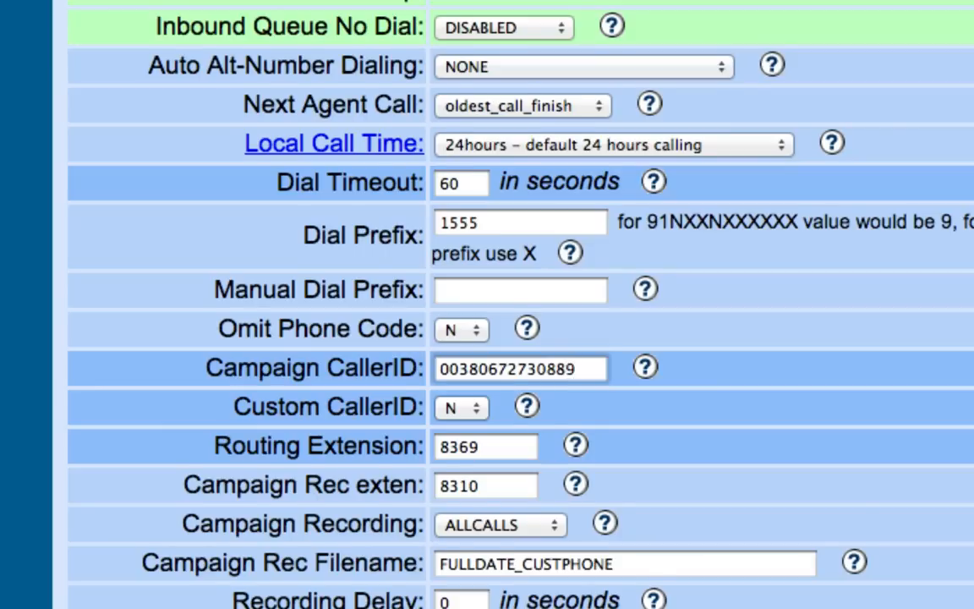
pyautogui.scroll(-3)
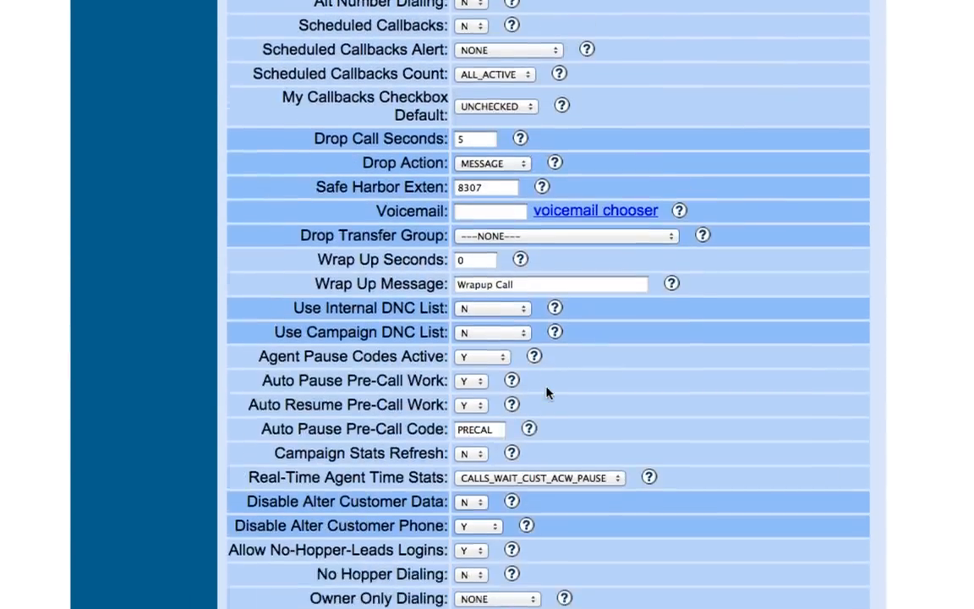
# Submit the CAMP1 detail form to get the Campaign Modified confirmation
pyautogui.scroll(-3)
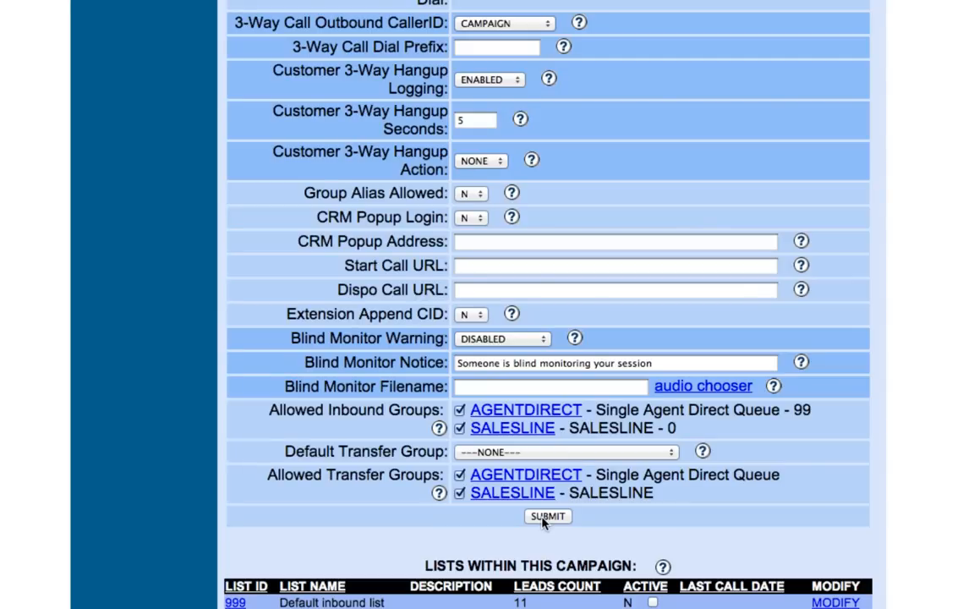
pyautogui.click(548, 515)
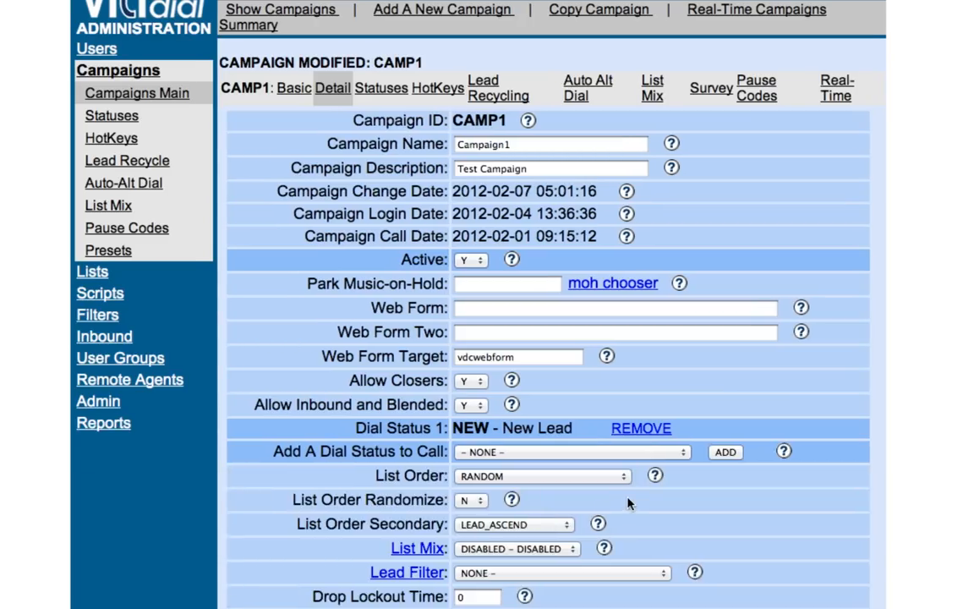